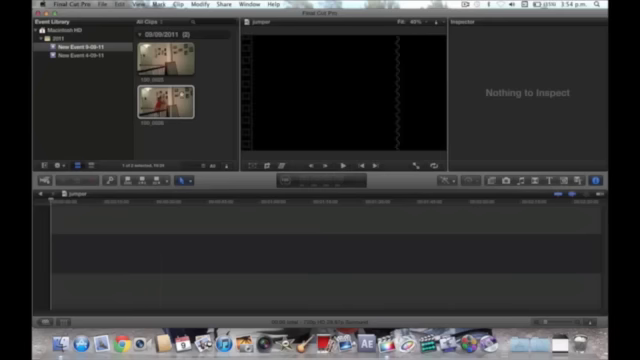
Load the stairway clip from the event into the Viewer and Inspector
{"action": "left_click", "coordinate": [160, 100]}
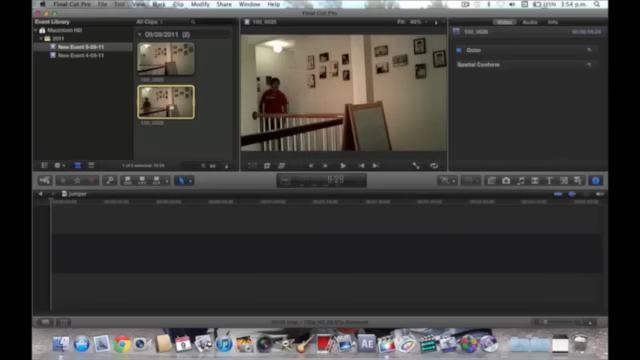
{"action": "left_click", "coordinate": [344, 164]}
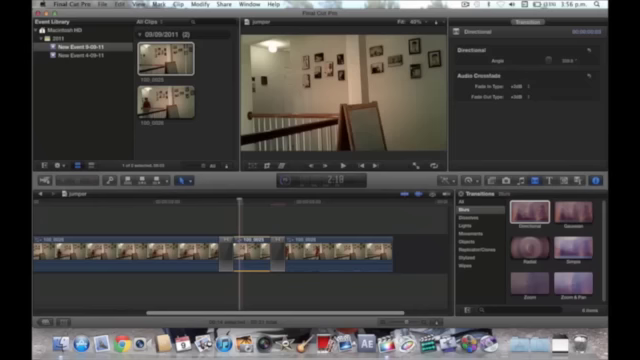
Place the Directional Blur transition on an edit point between two cut clips
{"action": "left_click", "coordinate": [484, 28]}
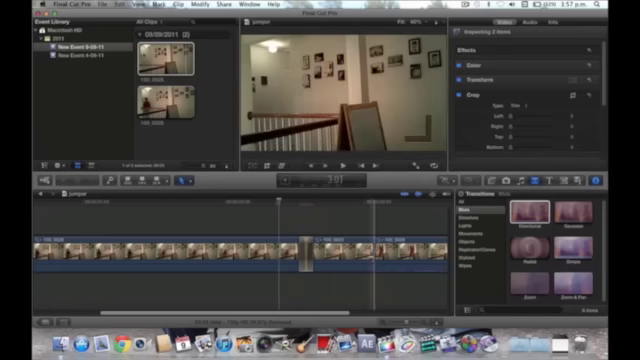
Select the blur transition to show its parameters and preview the smeared jump
{"action": "left_click", "coordinate": [520, 208]}
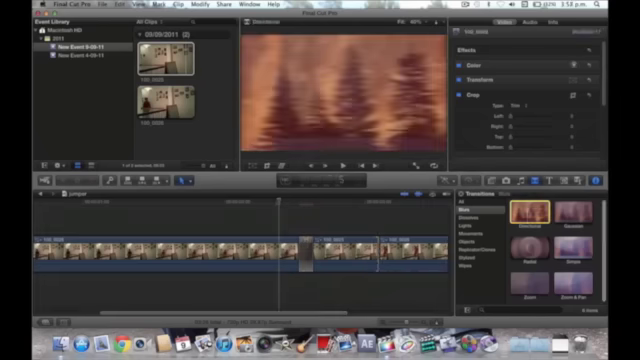